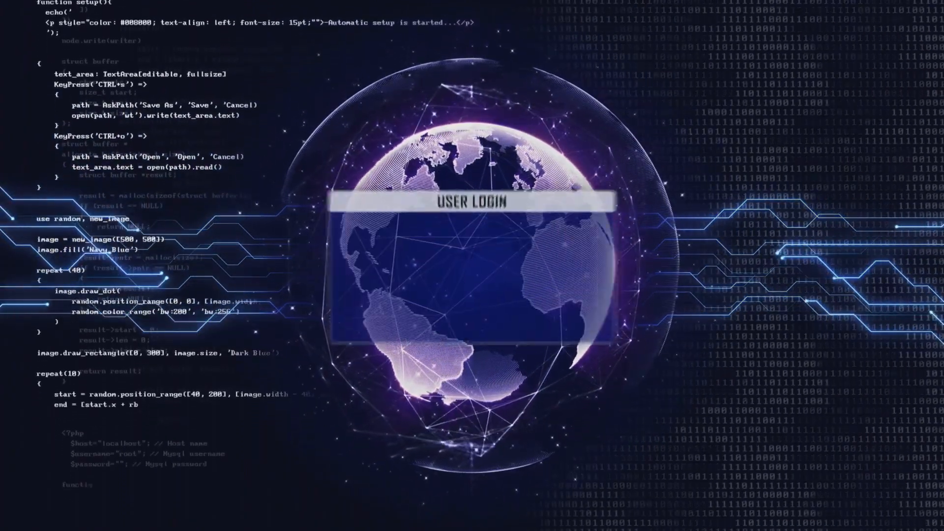
text(AD)
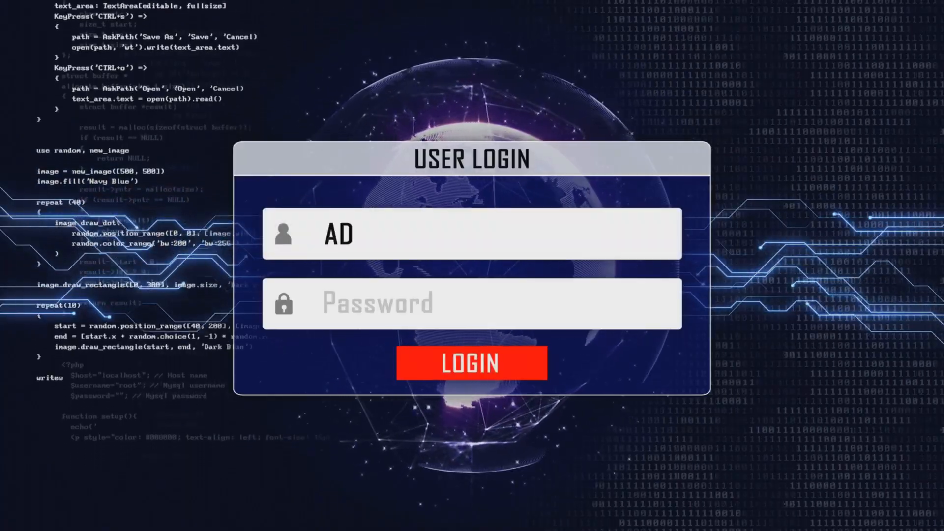